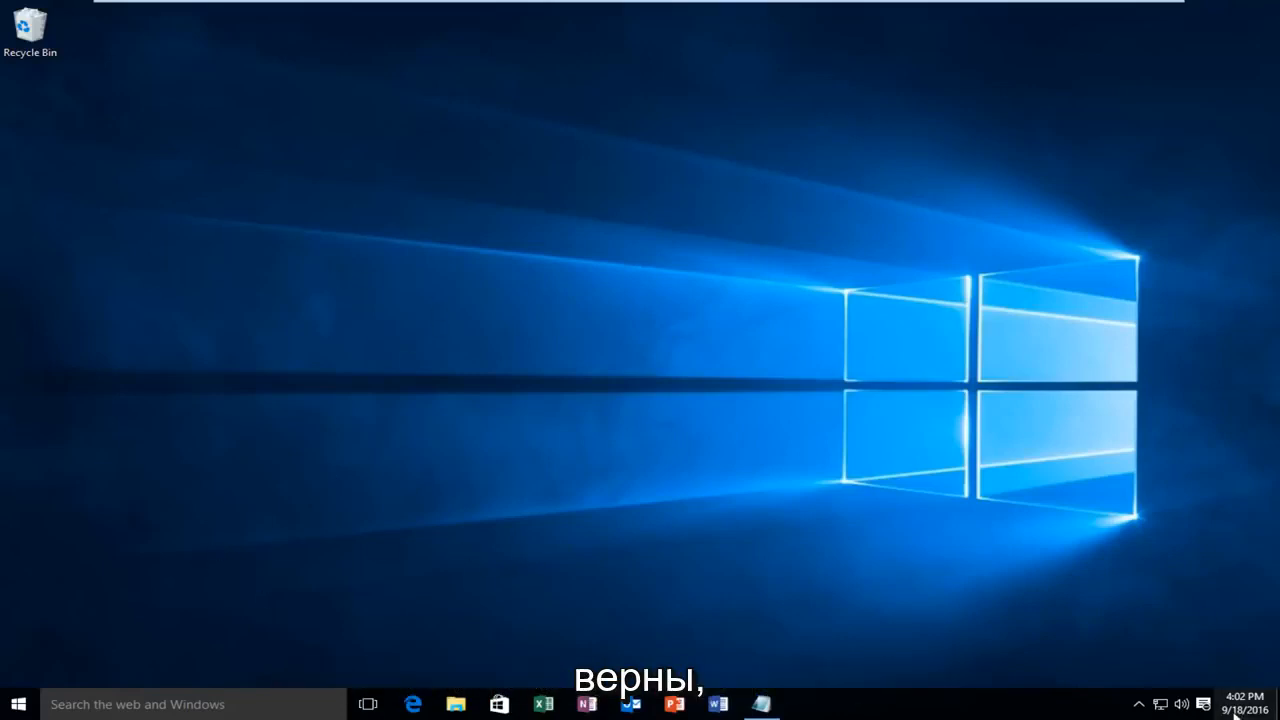
# - Open Date and time settings from the taskbar clock to confirm 'Set time automatically' is On
pyautogui.click(1243, 699)
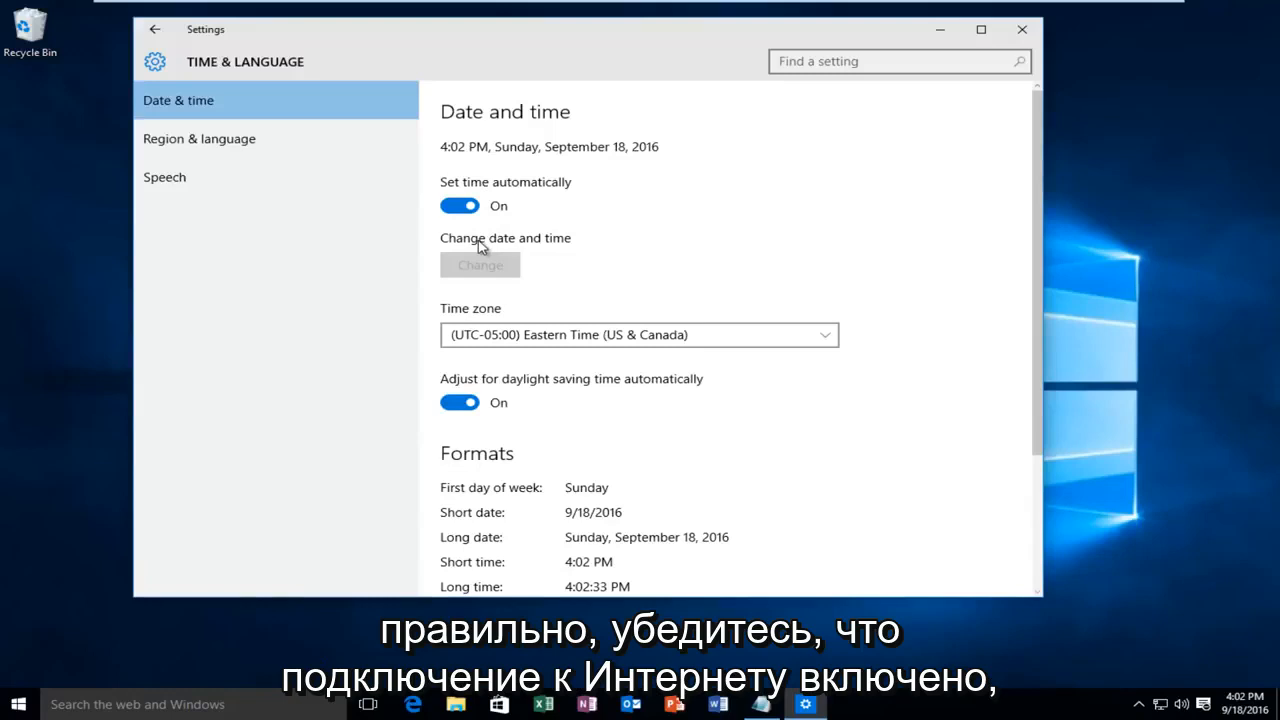
pyautogui.moveTo(593, 185)
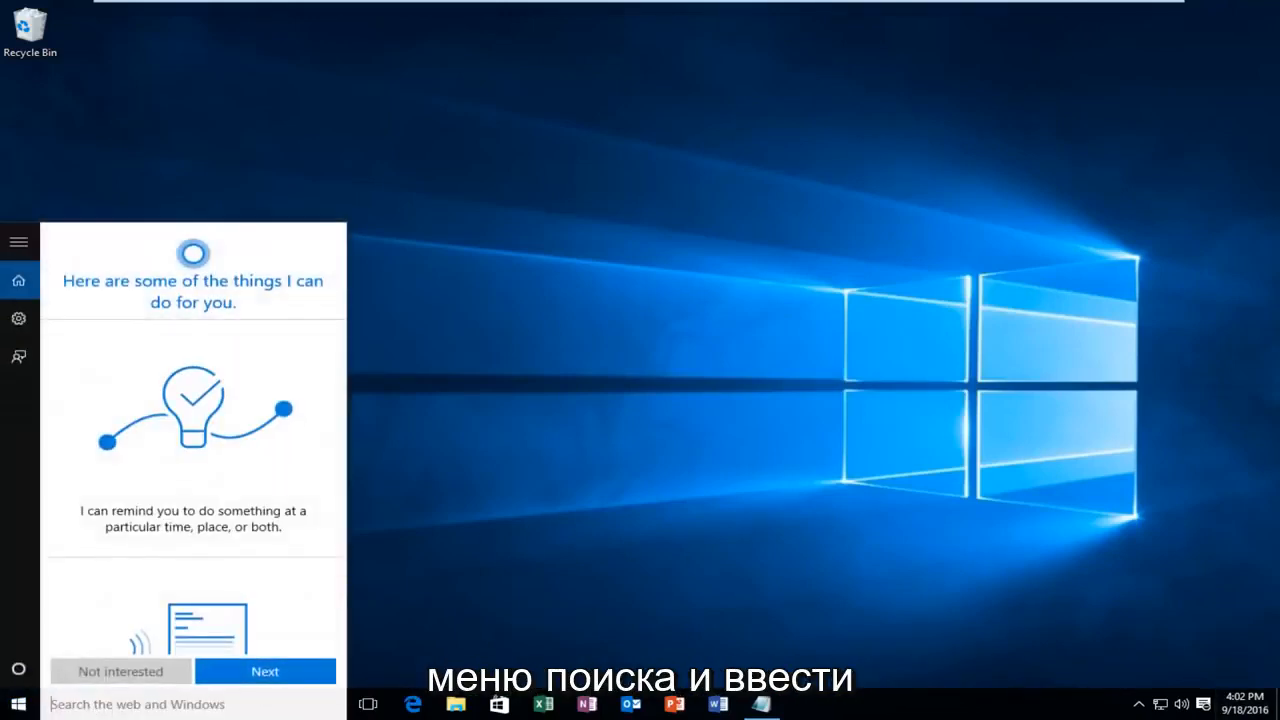
# - Search 'network' to find the Identify and repair network problems tool
pyautogui.write('networ')
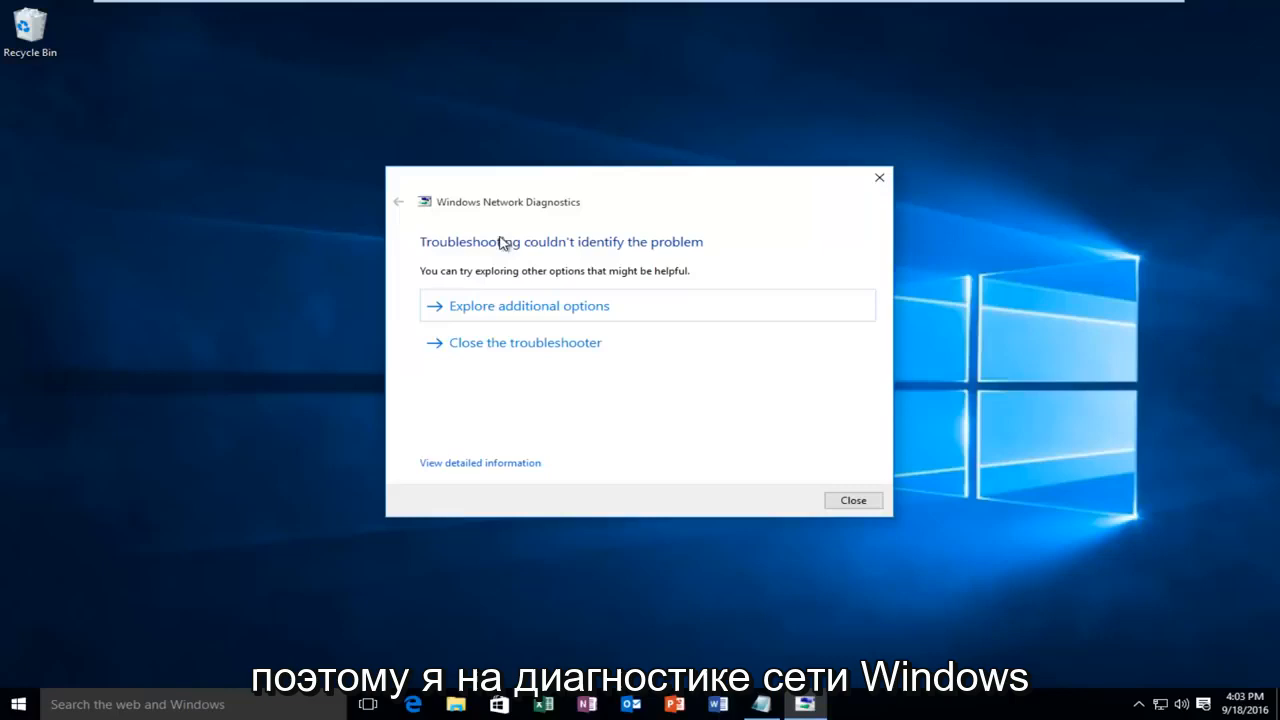
pyautogui.moveTo(515, 398)
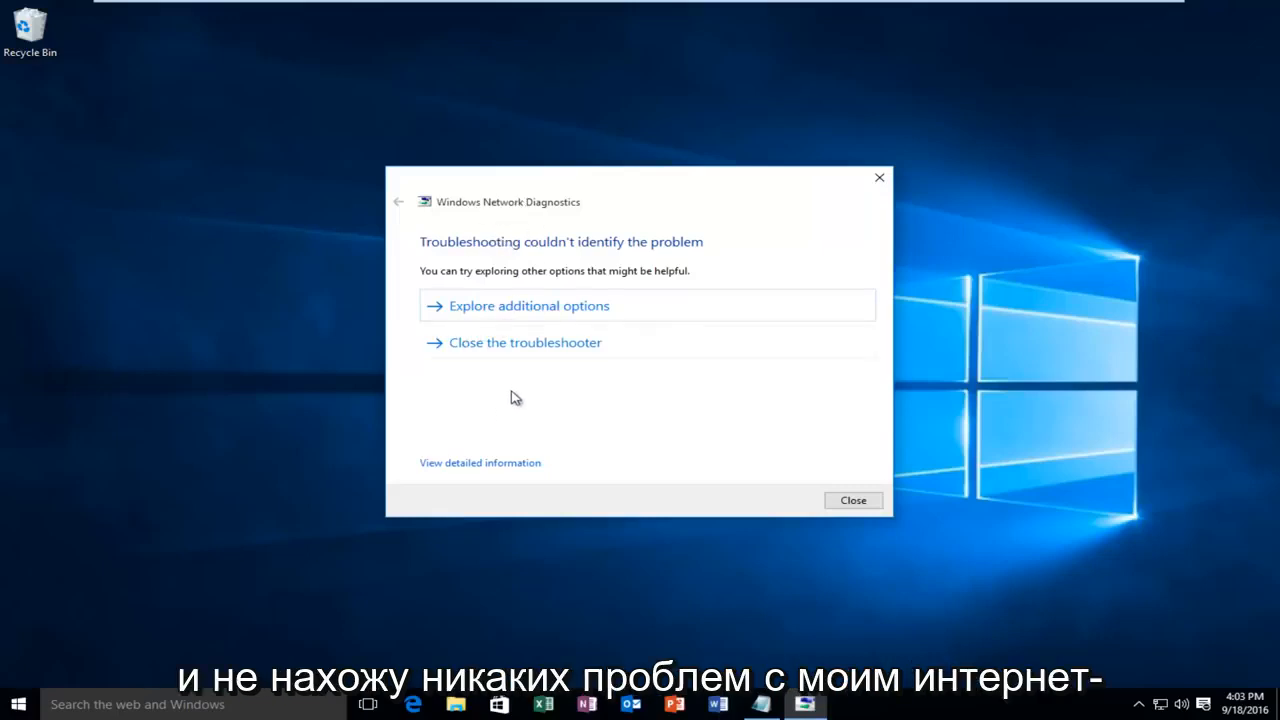
pyautogui.moveTo(507, 398)
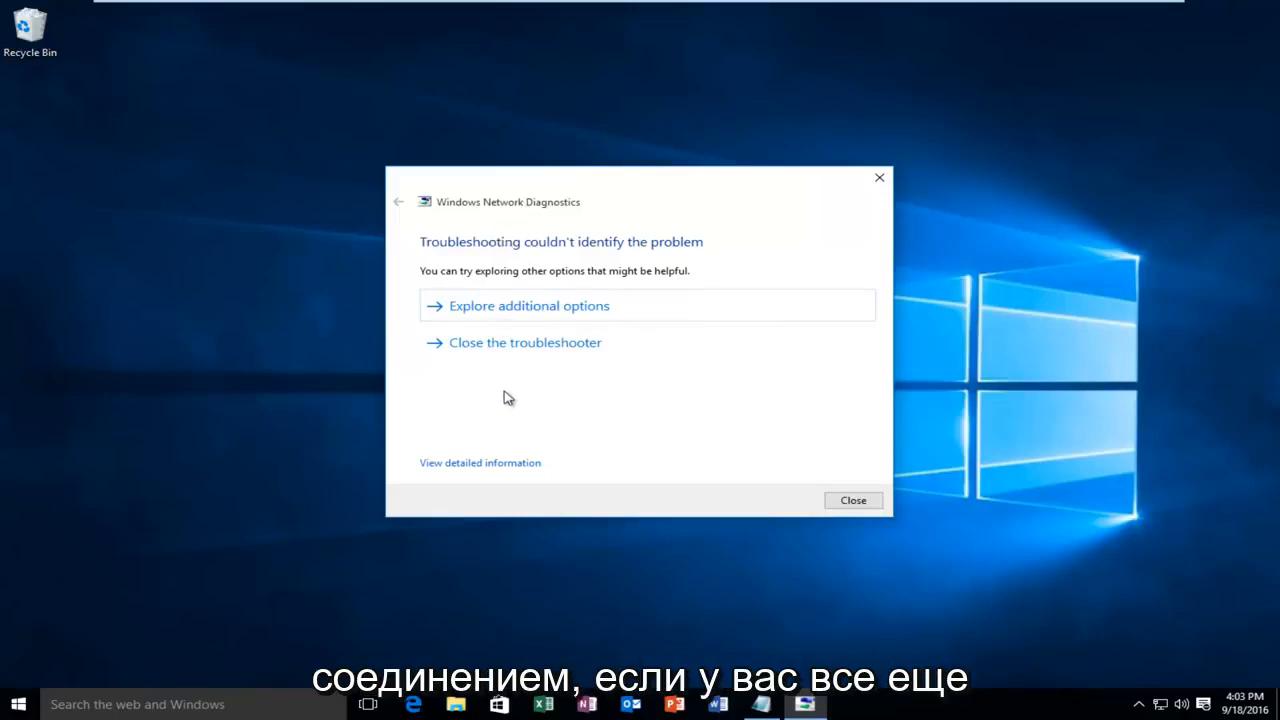
pyautogui.moveTo(767, 560)
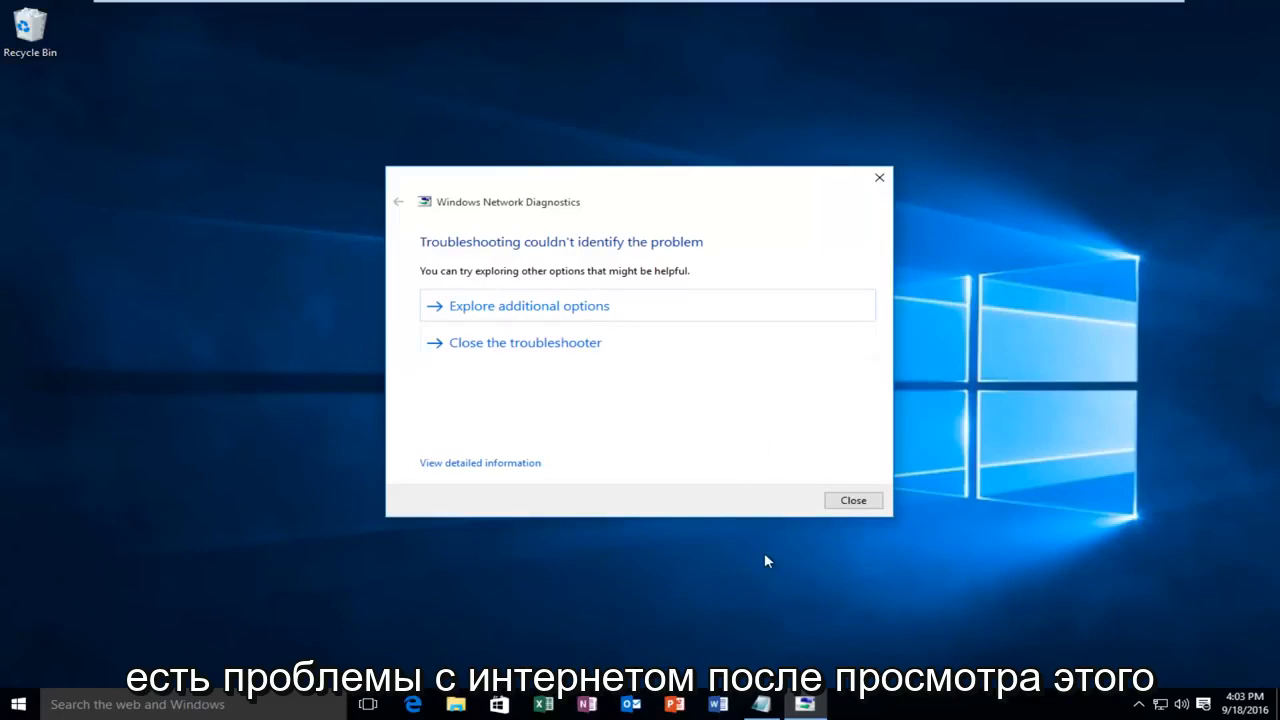
pyautogui.moveTo(564, 449)
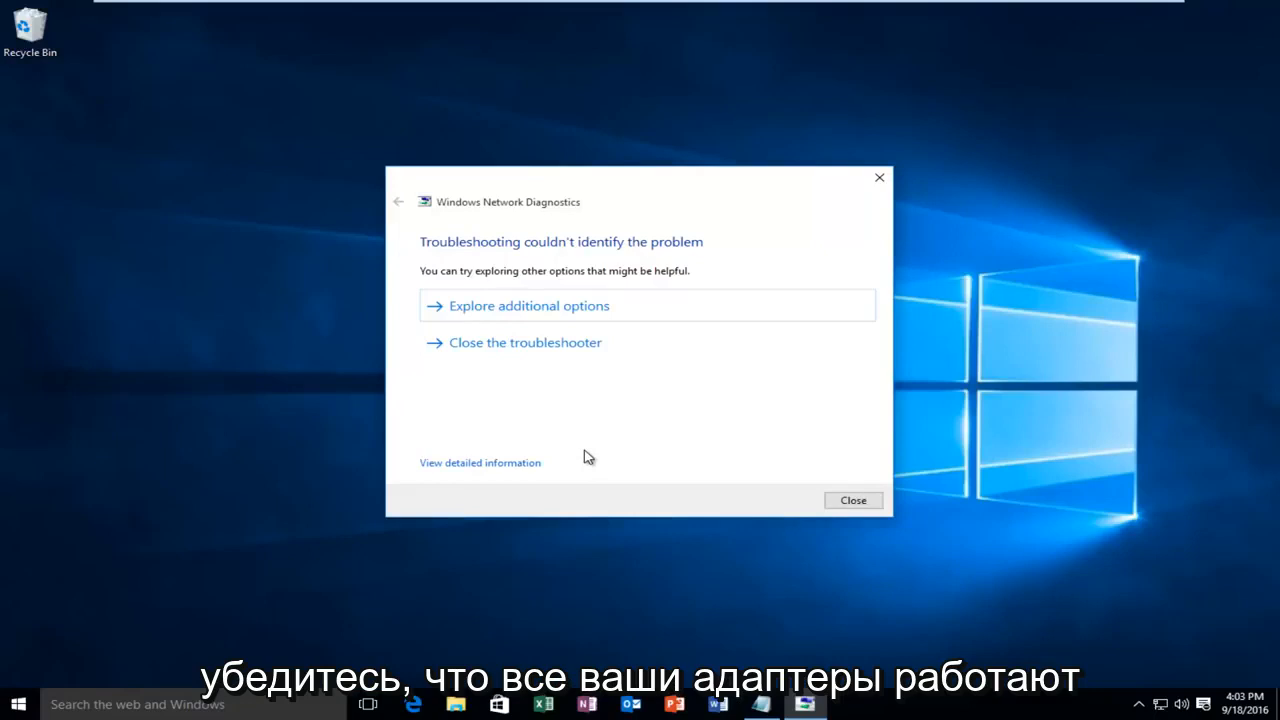
pyautogui.moveTo(342, 360)
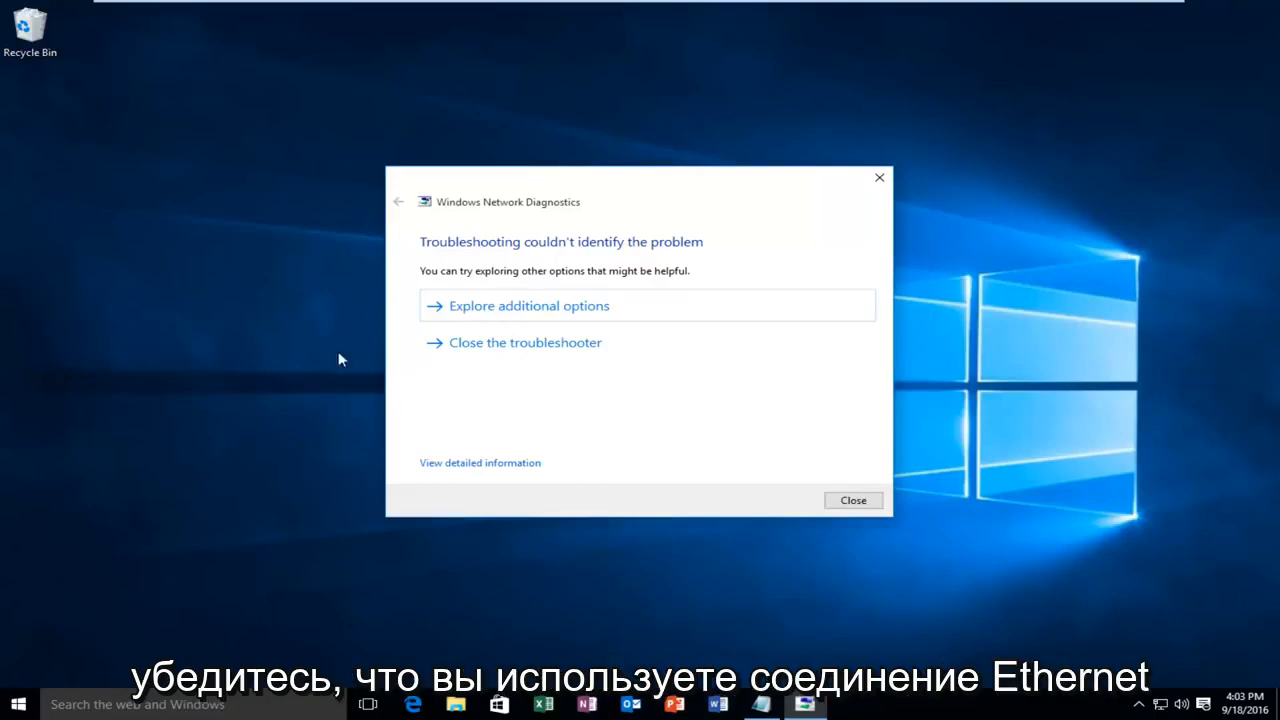
pyautogui.moveTo(497, 357)
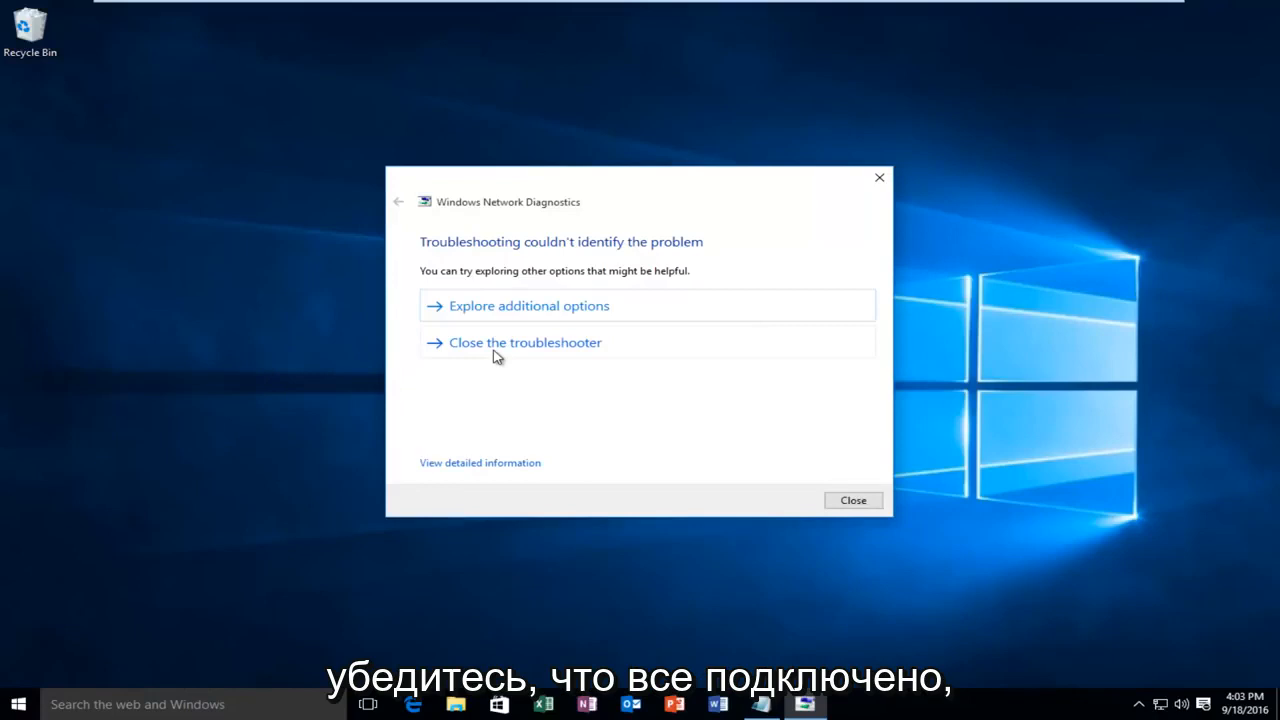